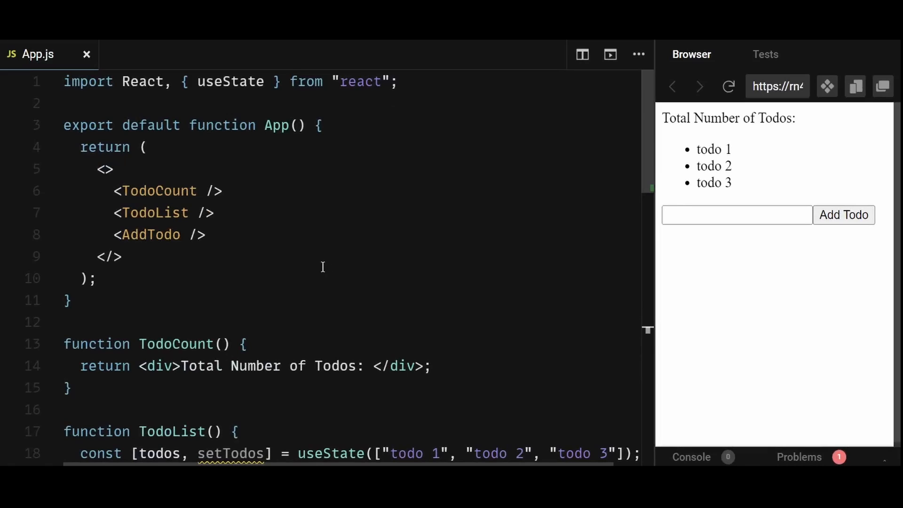
{"action": "mouse_move", "coordinate": [330, 245]}
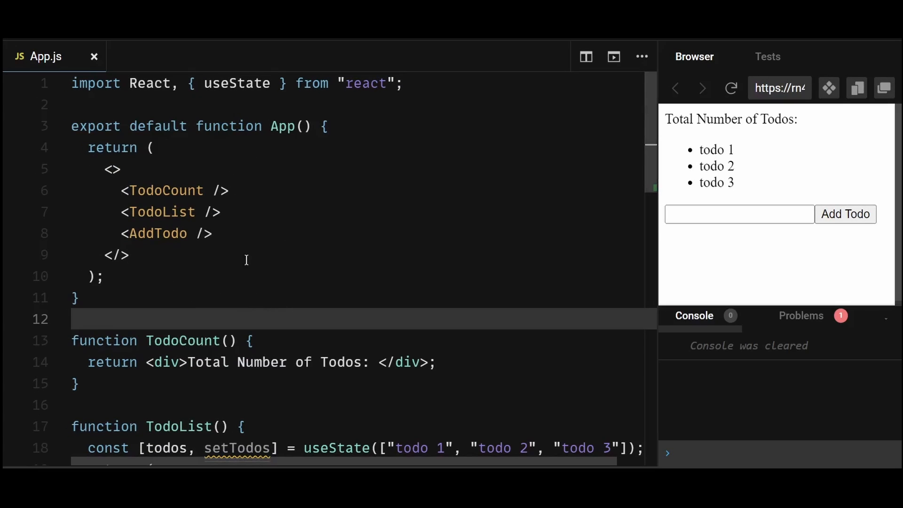
{"action": "mouse_move", "coordinate": [113, 190]}
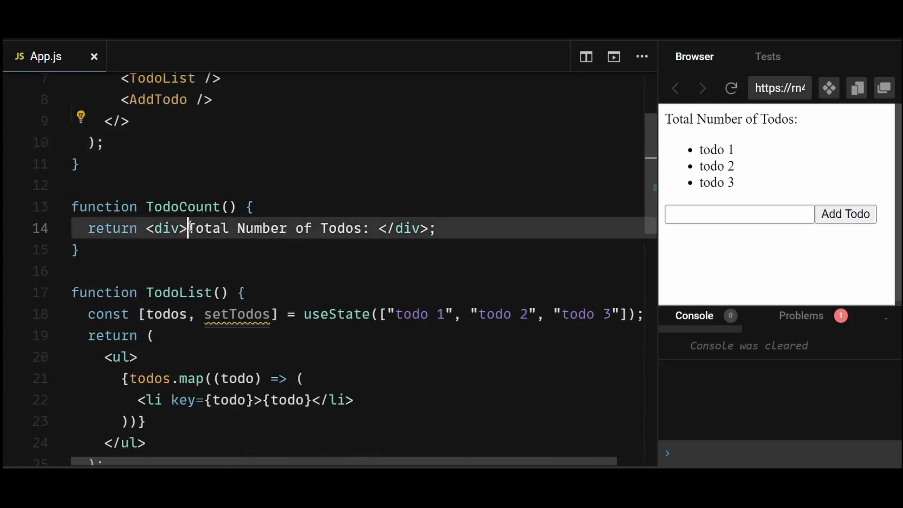
- Enter todo4 in the preview form and submit it so the console logs it
{"action": "left_click_drag", "start_coordinate": [188, 228], "coordinate": [378, 227]}
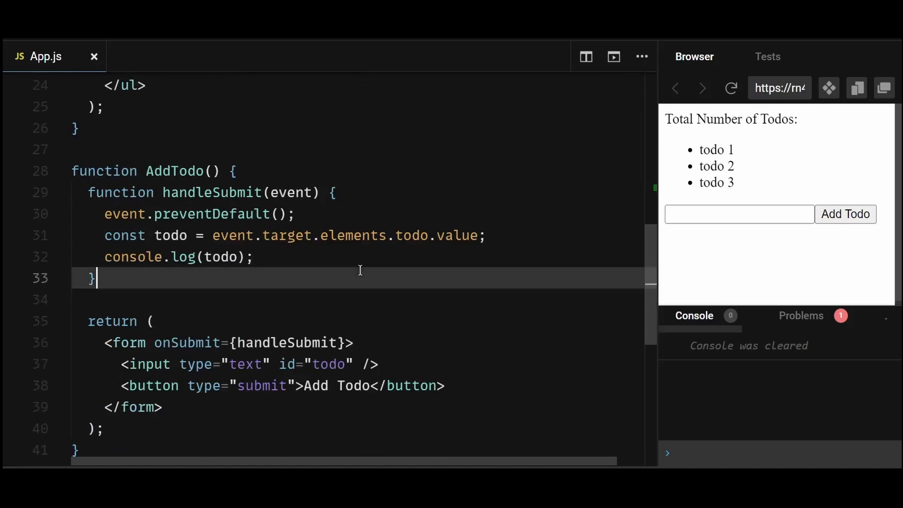
{"action": "scroll", "scroll_direction": "down", "scroll_amount": 3}
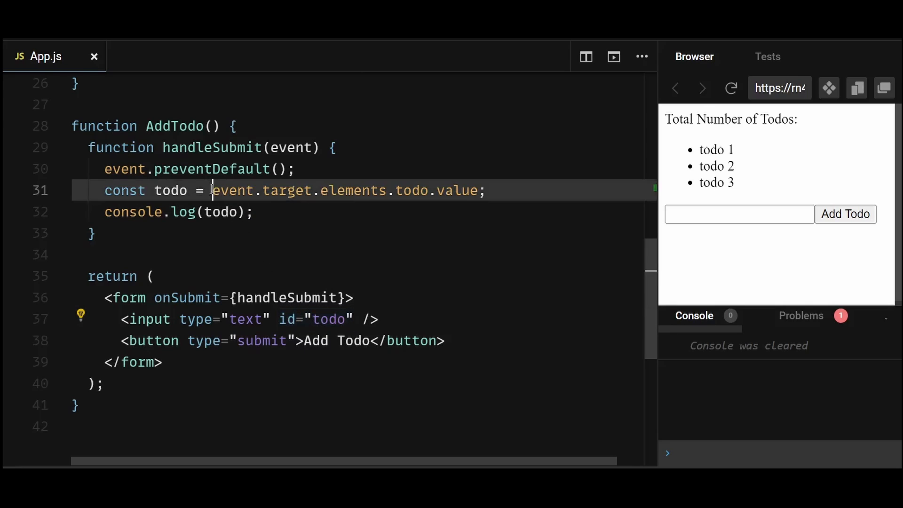
{"action": "type", "text": "todo4"}
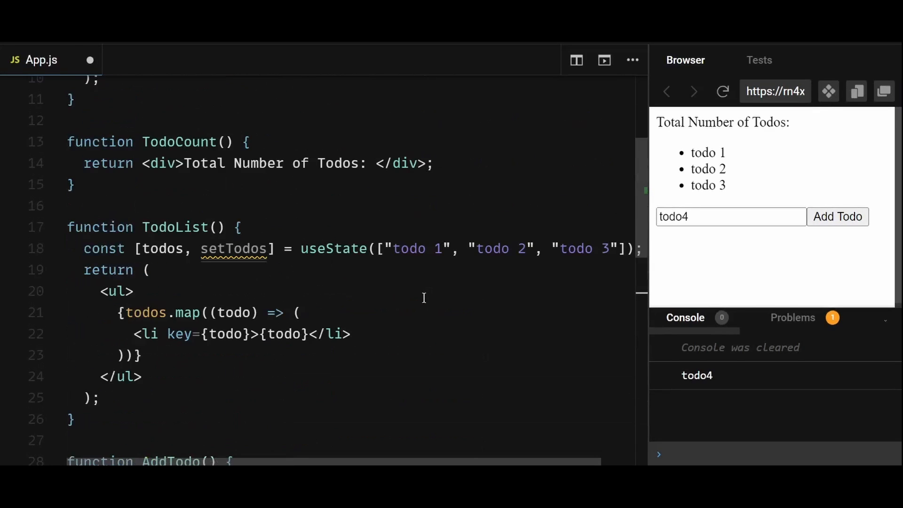
{"action": "mouse_move", "coordinate": [312, 300]}
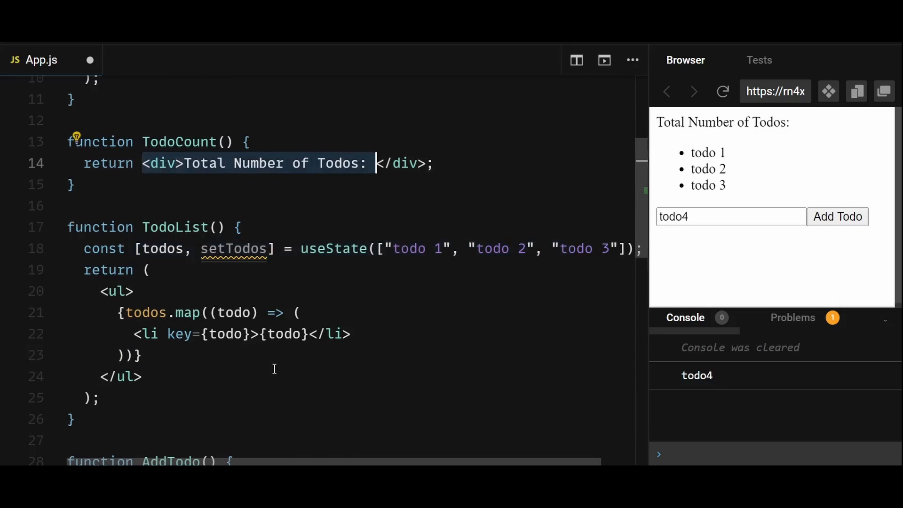
{"action": "scroll", "scroll_direction": "down", "scroll_amount": 3}
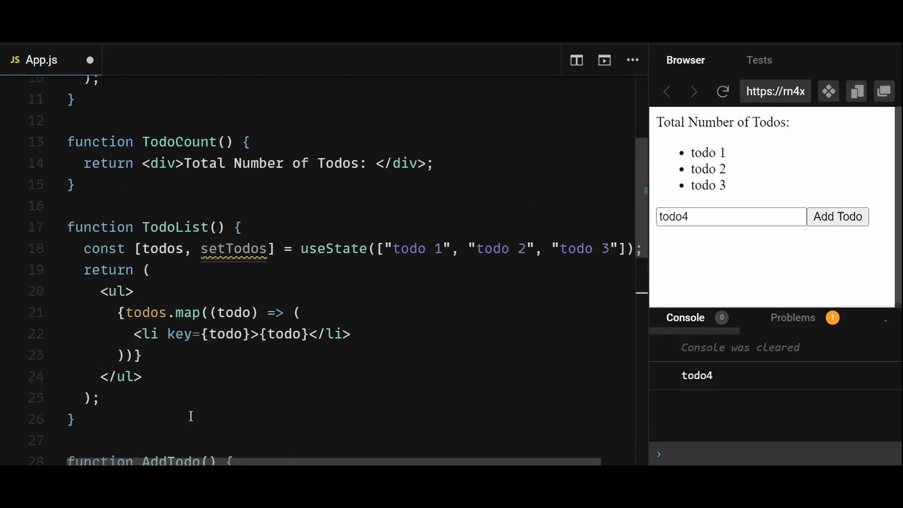
{"action": "mouse_move", "coordinate": [291, 279]}
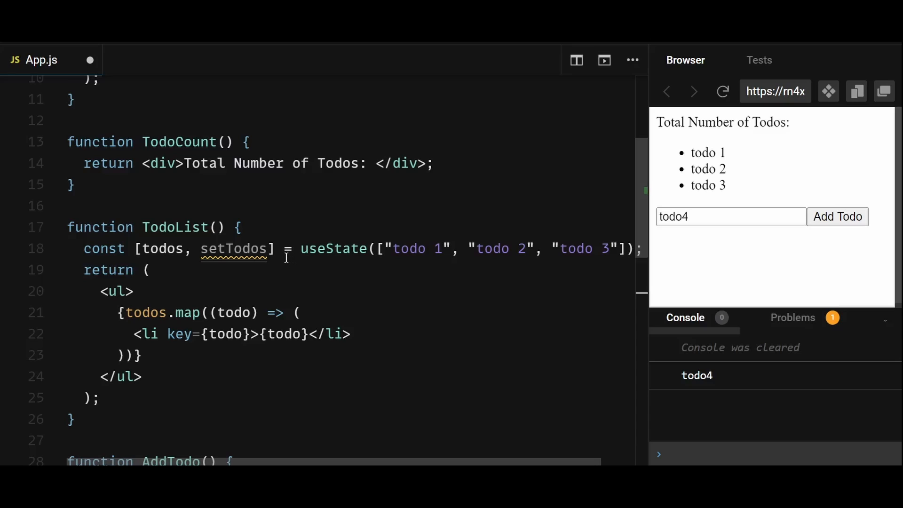
{"action": "mouse_move", "coordinate": [294, 240]}
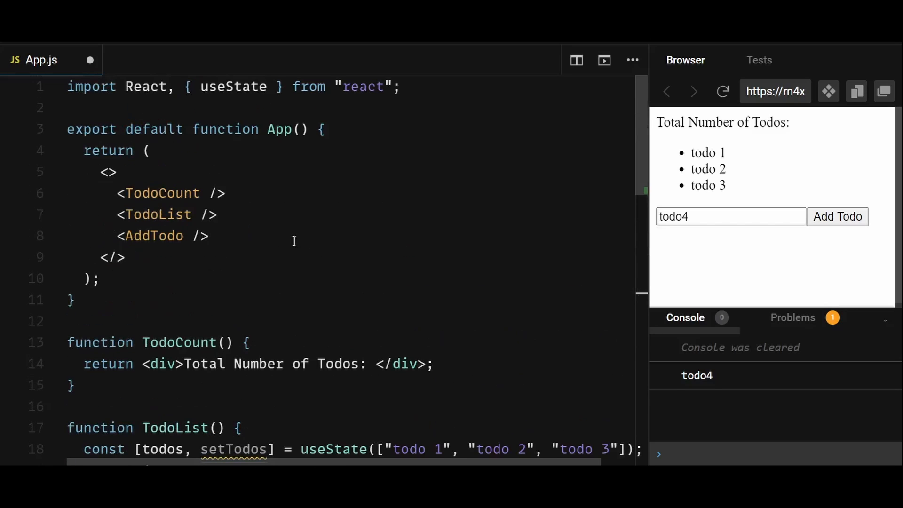
{"action": "double_click", "coordinate": [281, 129]}
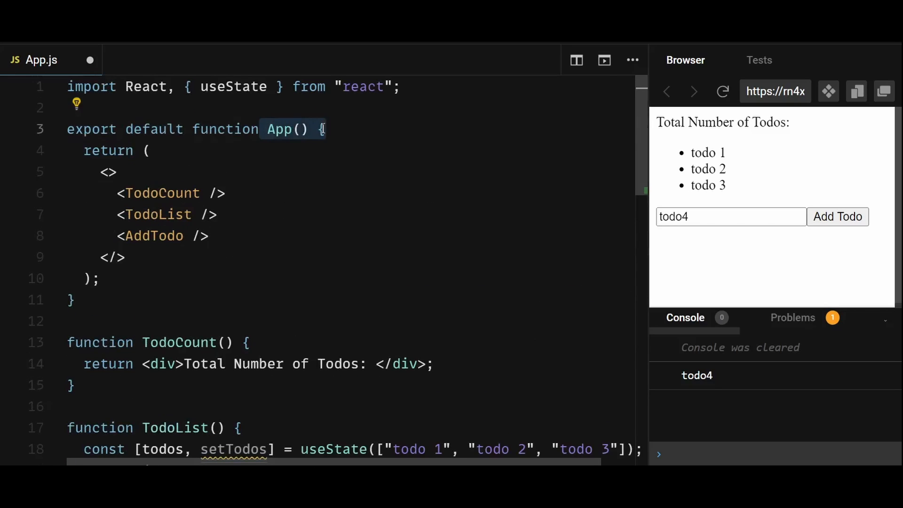
{"action": "left_click", "coordinate": [114, 171]}
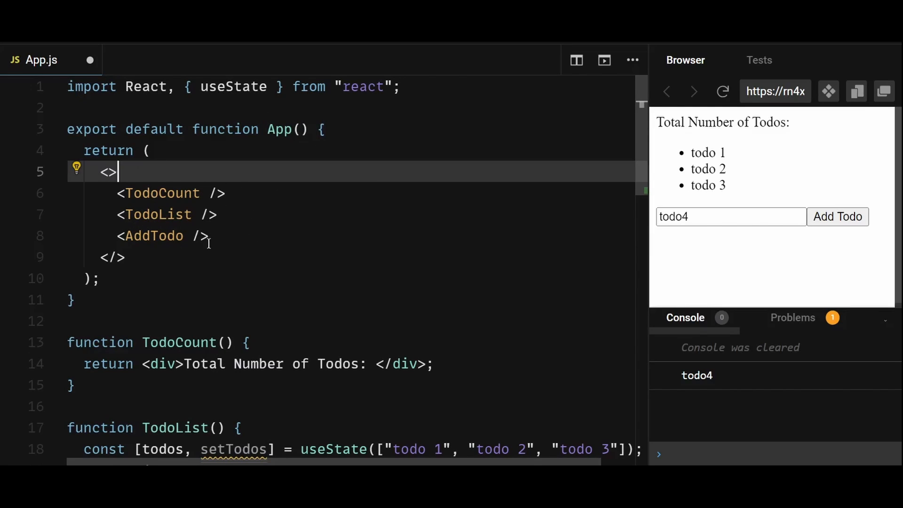
{"action": "mouse_move", "coordinate": [276, 239]}
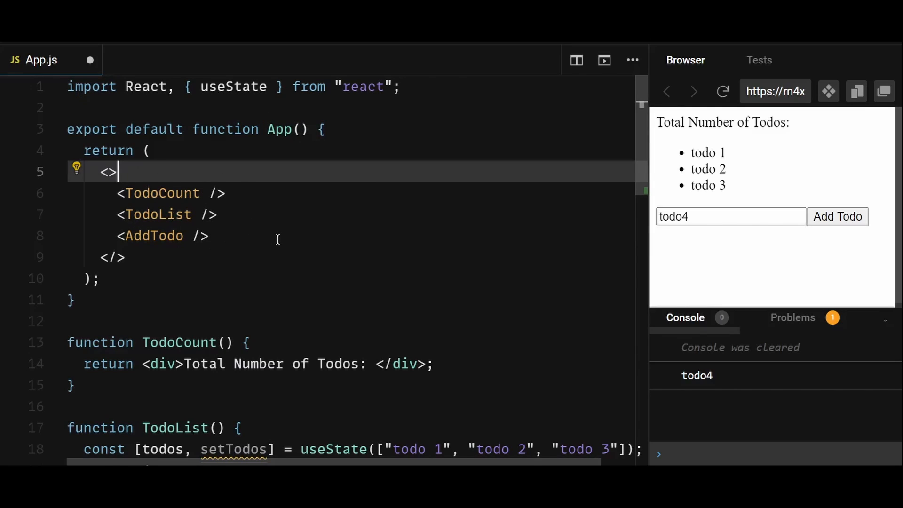
- Lift todos state into App and pass todos={todos} and setTodos={setTodos} as props
{"action": "scroll", "scroll_direction": "down", "scroll_amount": 3}
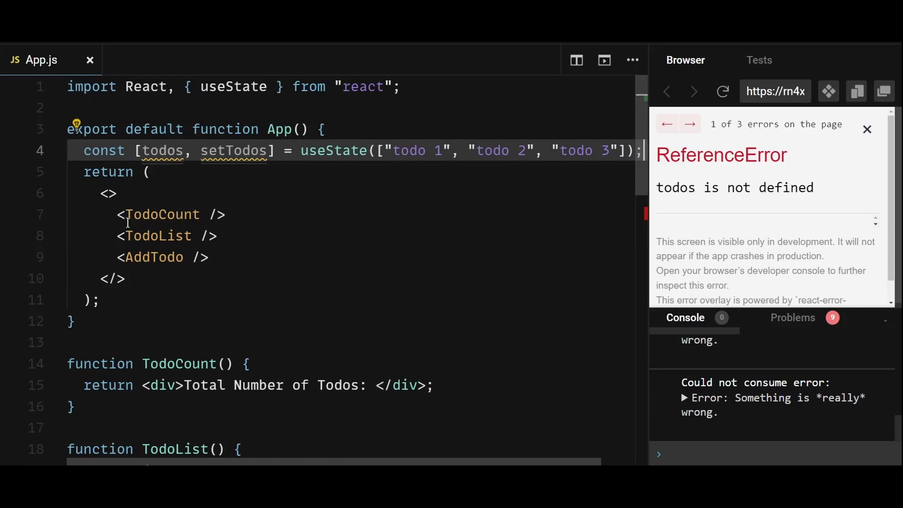
{"action": "left_click", "coordinate": [207, 215]}
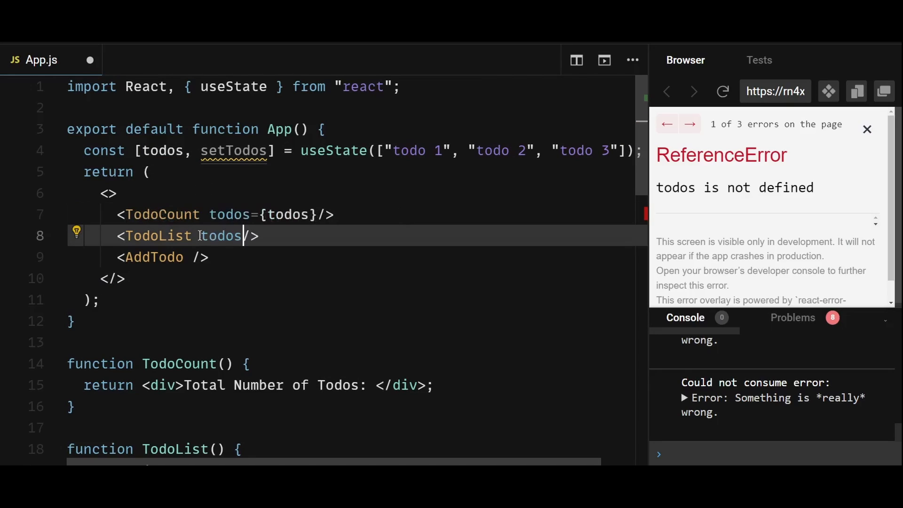
{"action": "type", "text": "={todos}"}
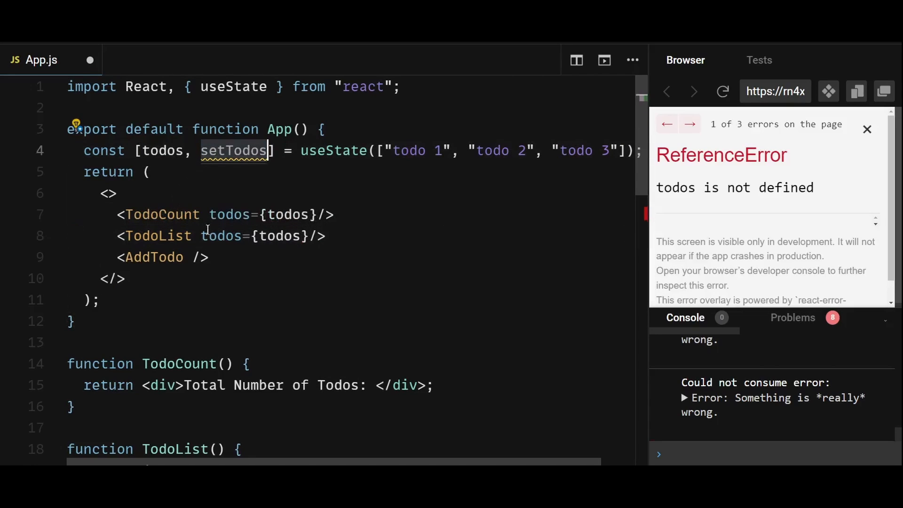
{"action": "type", "text": "setTodos={setTodos"}
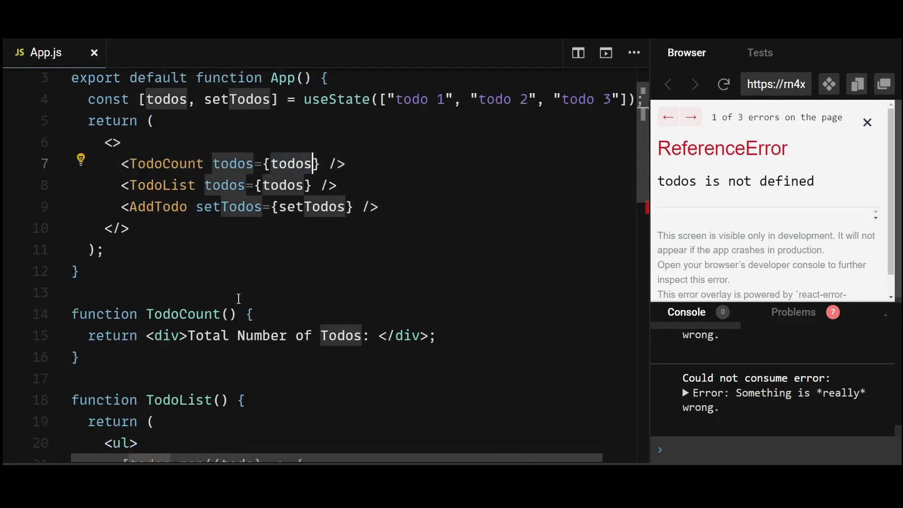
- Destructure {todos} in TodoCount and TodoList and render {todos.length} as the count
{"action": "type", "text": "{todos}"}
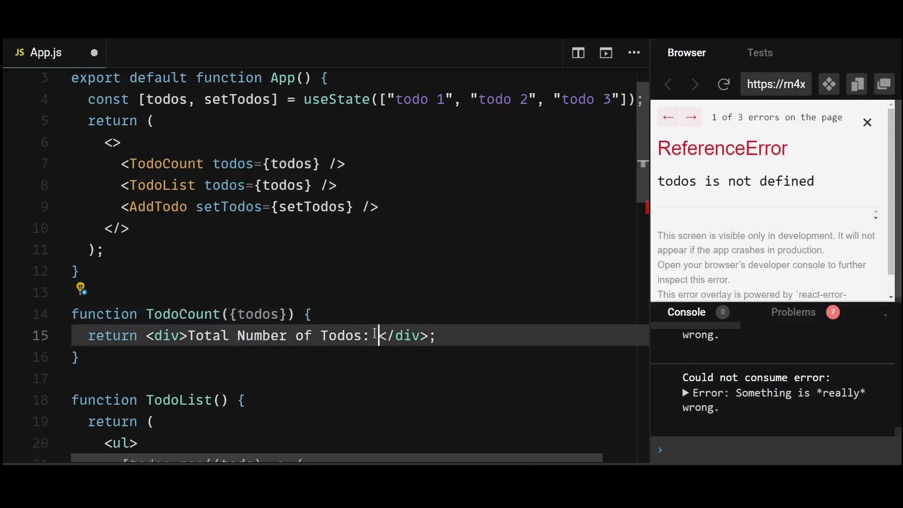
{"action": "type", "text": "{todos."}
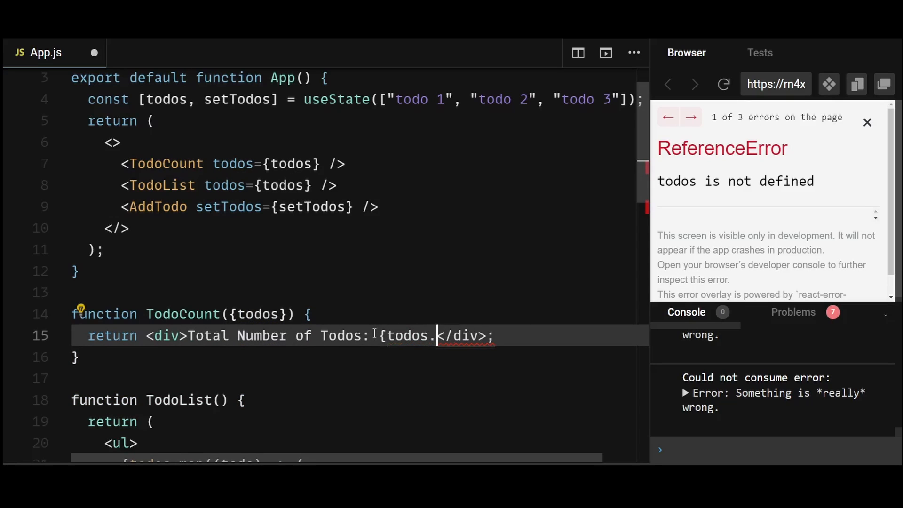
{"action": "type", "text": "length}"}
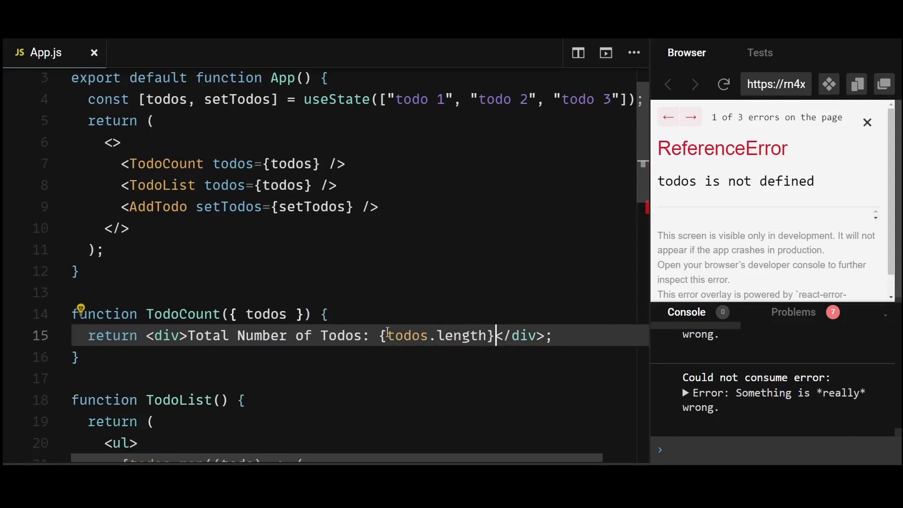
{"action": "scroll", "scroll_direction": "down", "scroll_amount": 3}
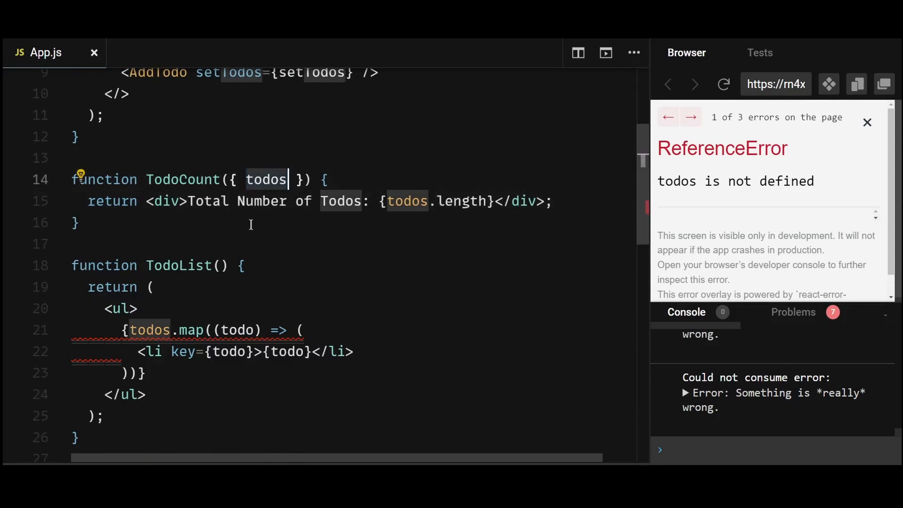
{"action": "type", "text": "{todos}"}
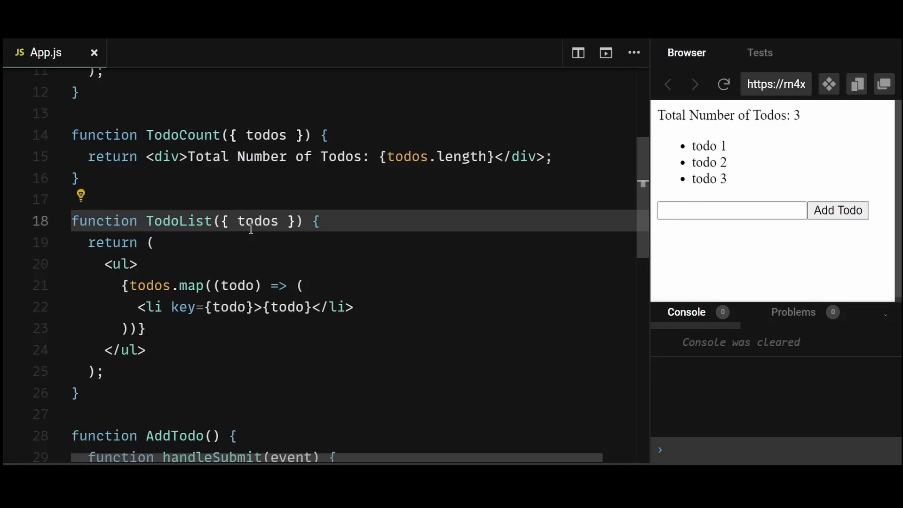
{"action": "mouse_move", "coordinate": [206, 263]}
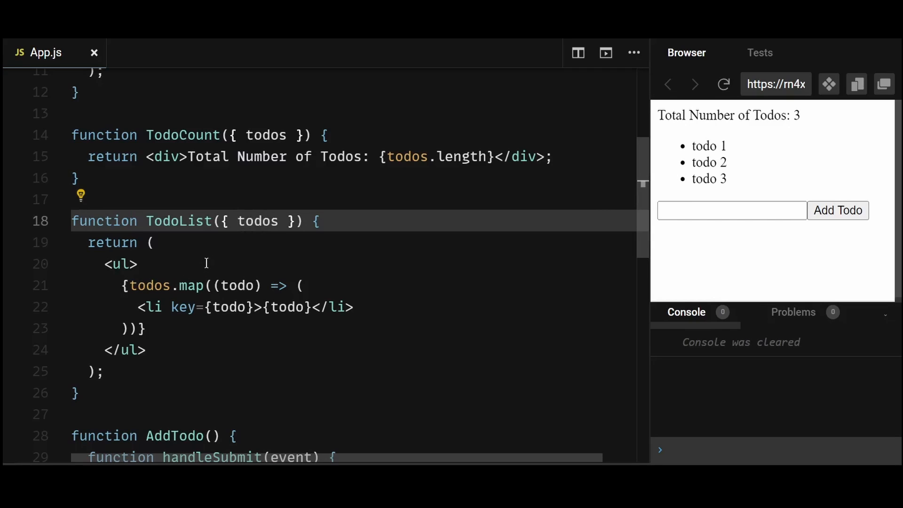
- Accept { setTodos } in AddTodo and append with setTodos((prev) => [...prev, todo])
{"action": "scroll", "scroll_direction": "down", "scroll_amount": 3}
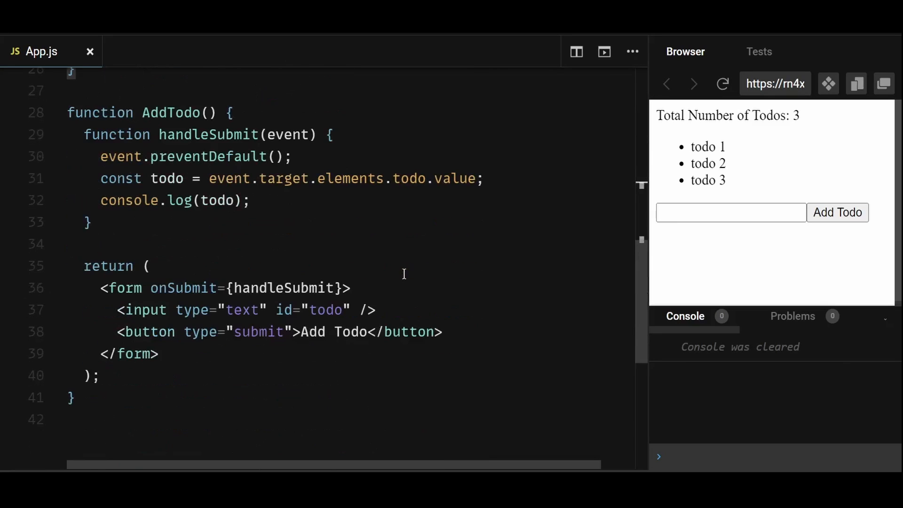
{"action": "type", "text": "{ setTodos }"}
{"action": "type", "text": "setTodos((prev) );"}
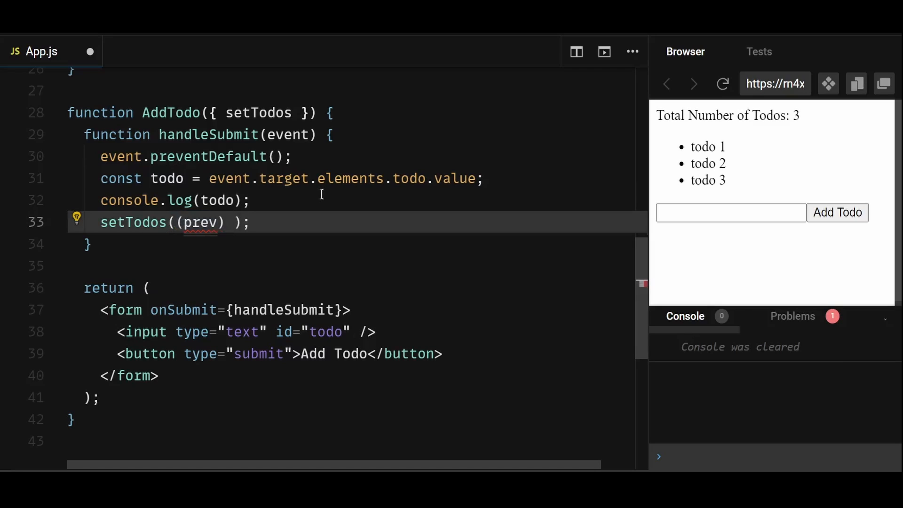
{"action": "type", "text": "=> []"}
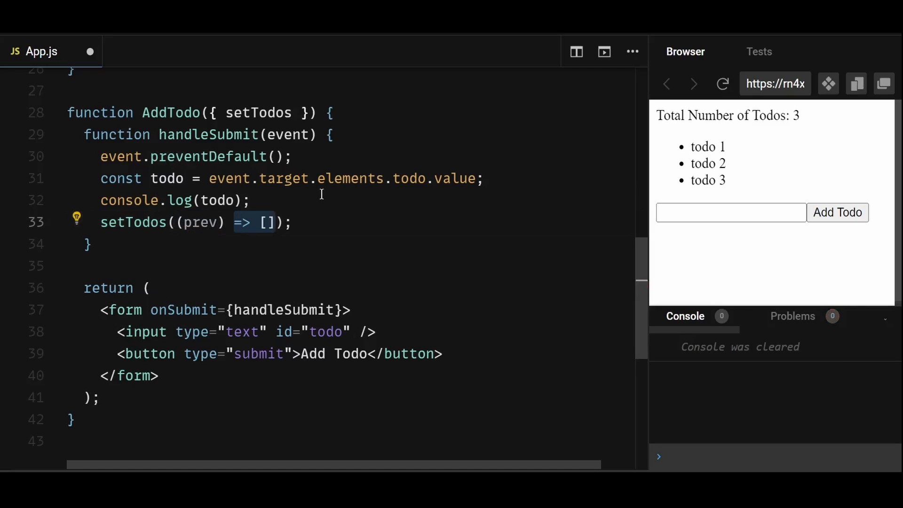
{"action": "type", "text": "...prev"}
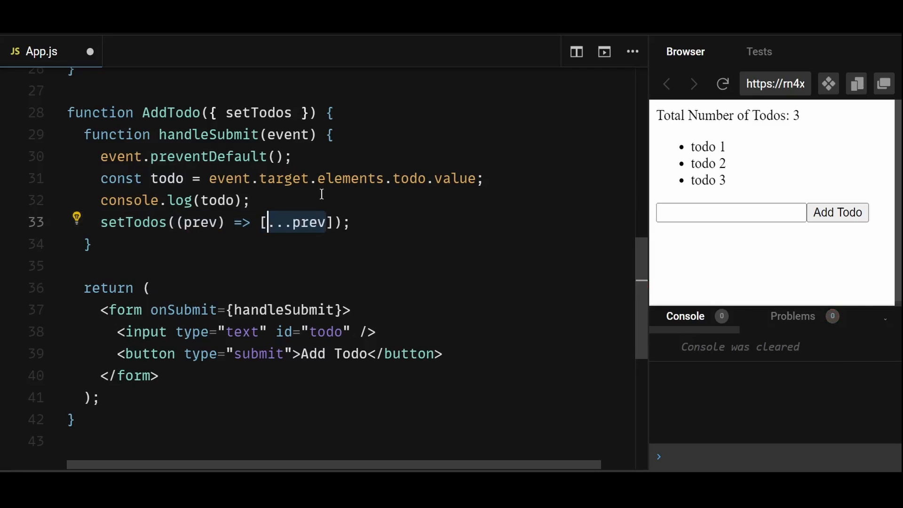
{"action": "type", "text": ","}
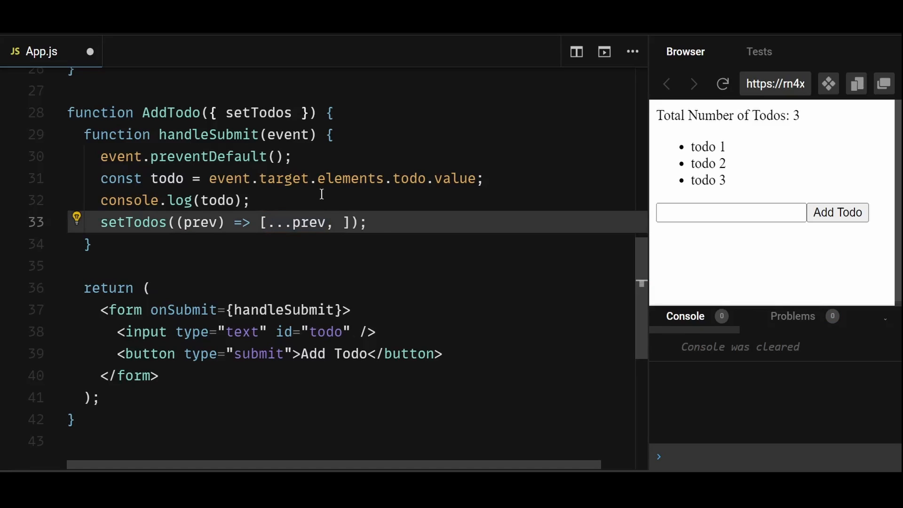
{"action": "type", "text": "todo"}
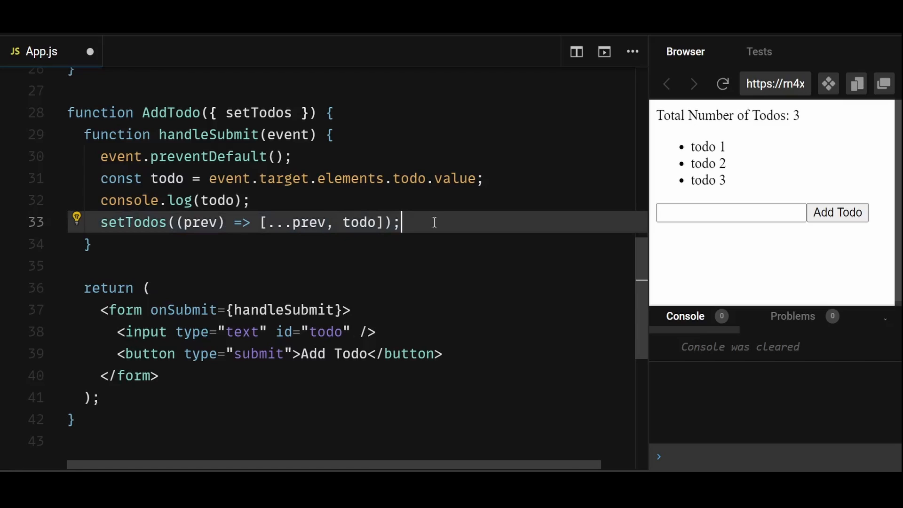
- Enter a test todo in the preview input
{"action": "type", "text": "todo"}
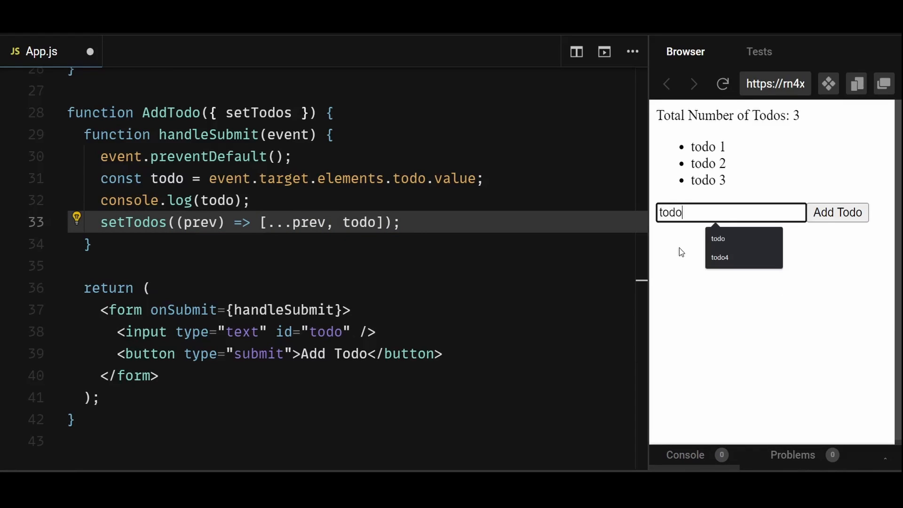
- Submit todo 4 so the preview lists four todos with total 4, then return to the top of App.js
{"action": "left_click", "coordinate": [837, 212]}
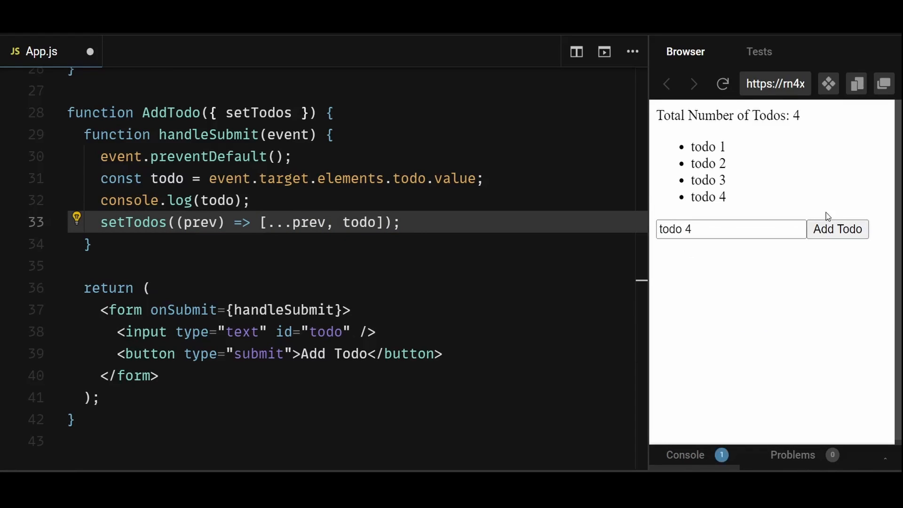
{"action": "double_click", "coordinate": [707, 197]}
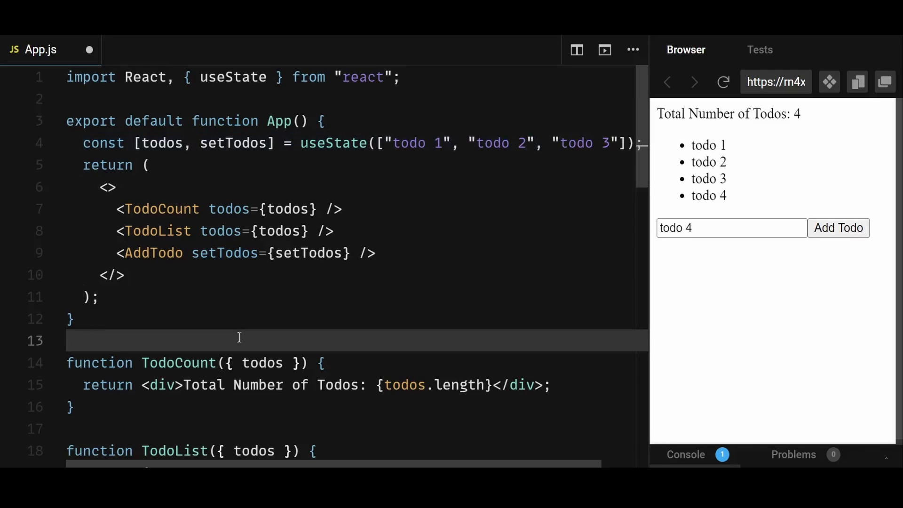
{"action": "left_click", "coordinate": [67, 340]}
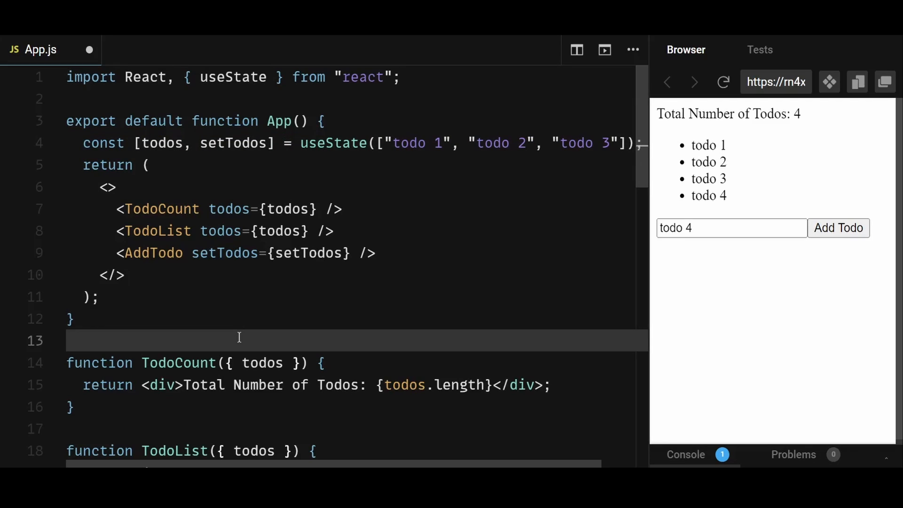
{"action": "left_click", "coordinate": [69, 341]}
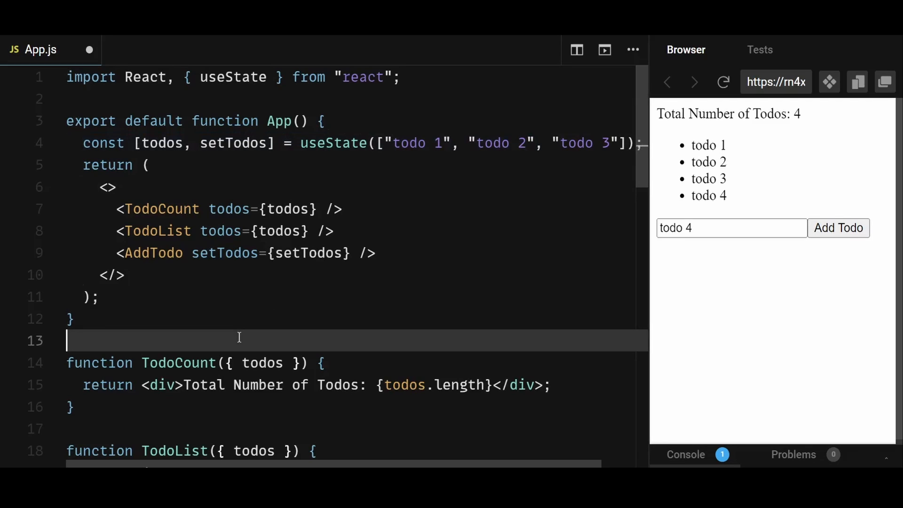